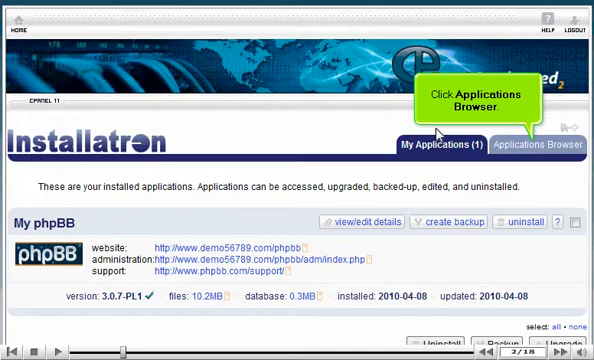
Browse the application catalogue to the WebCalendar details page under Community Software
click(543, 145)
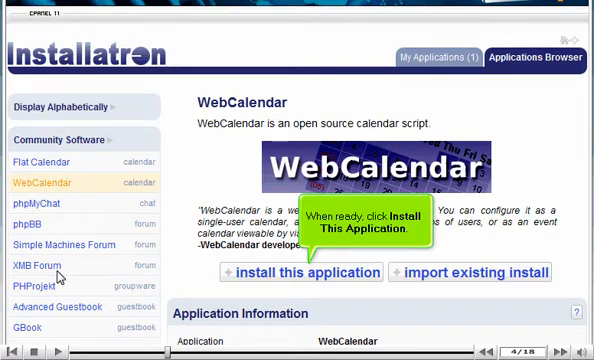
click(305, 273)
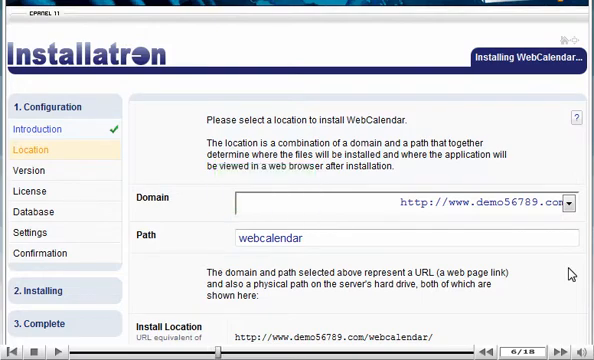
scroll(down, 3)
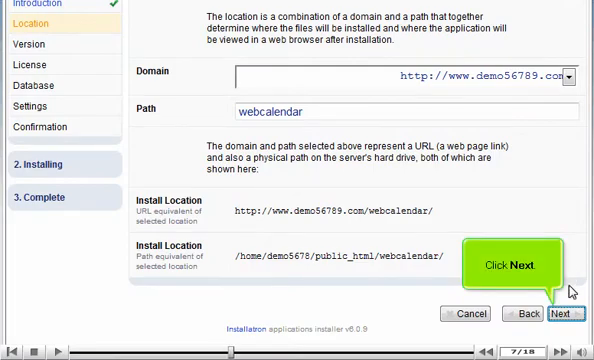
click(563, 312)
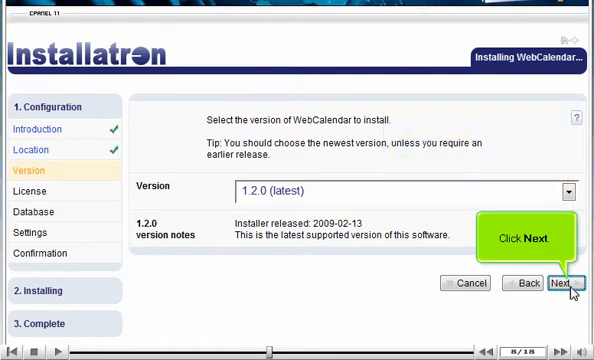
Keep WebCalendar version 1.2.0 (latest) and proceed to the license step
click(563, 283)
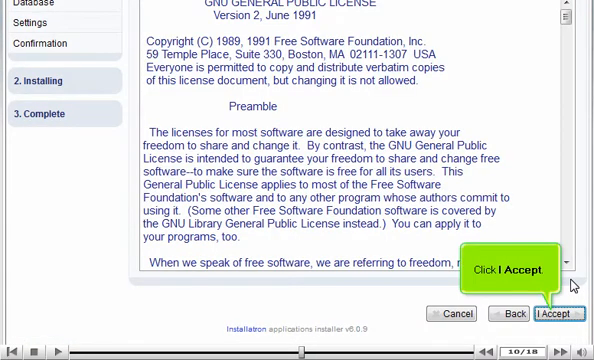
Accept the GNU GPL license and keep the admin login settings to reach Confirmation
click(564, 313)
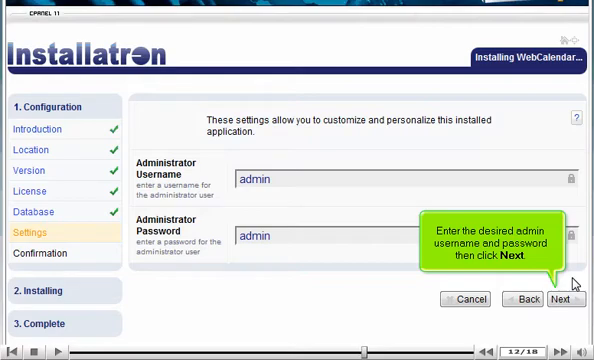
click(563, 299)
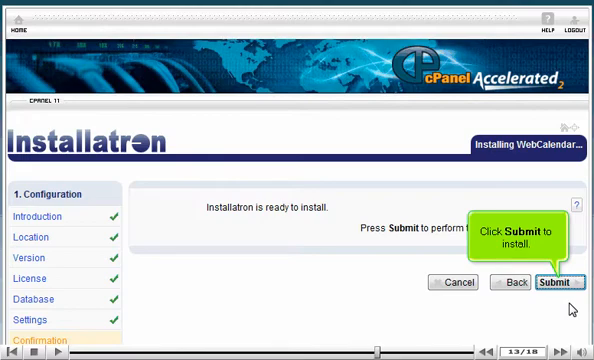
Submit the installation and scroll the summary of URL, database and admin details
click(558, 281)
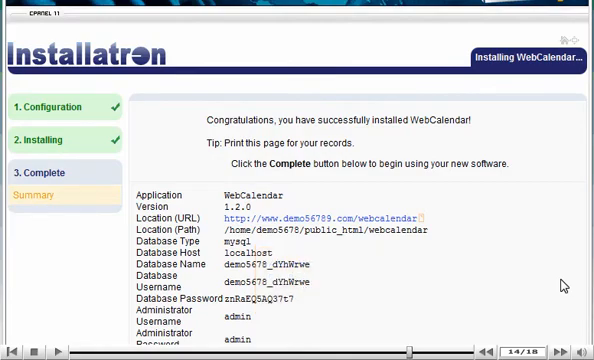
scroll(down, 3)
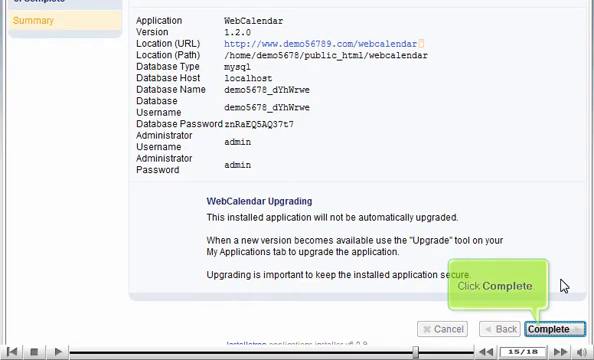